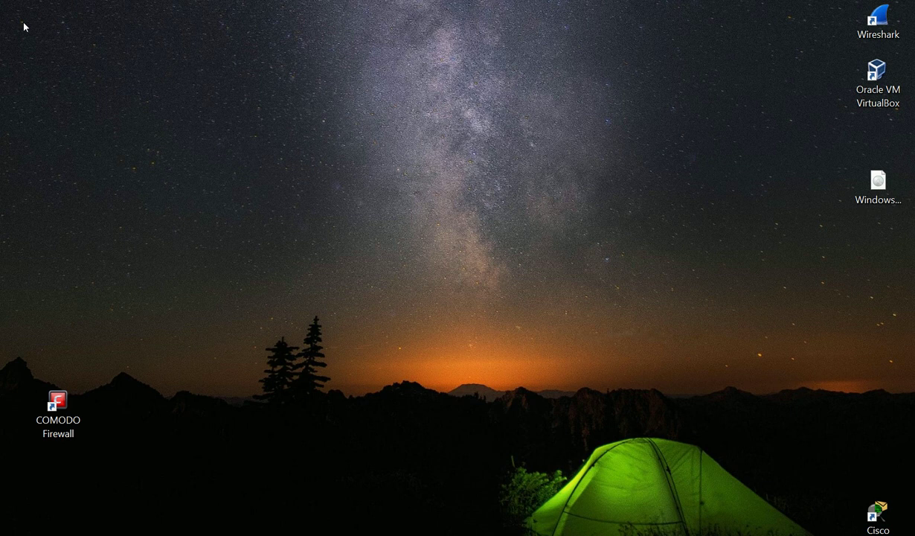
mouse_move(281, 351)
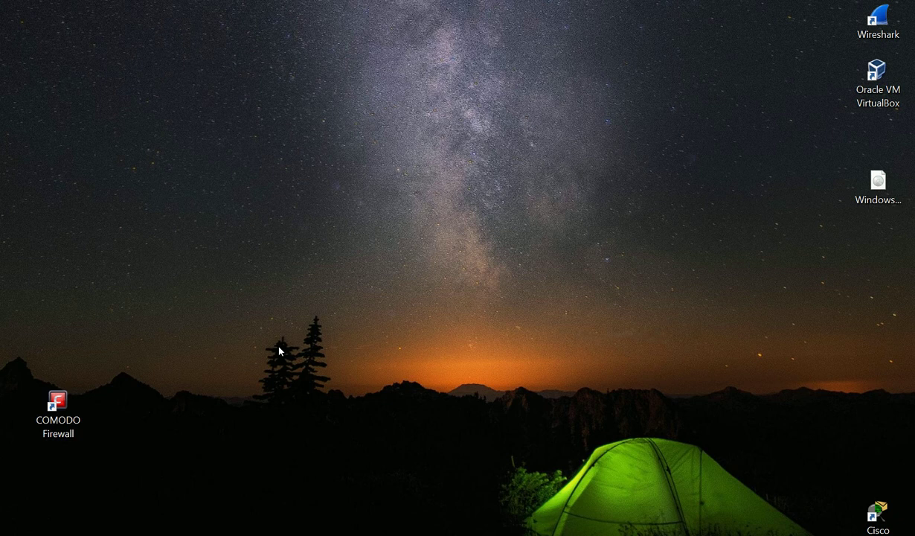
mouse_move(405, 199)
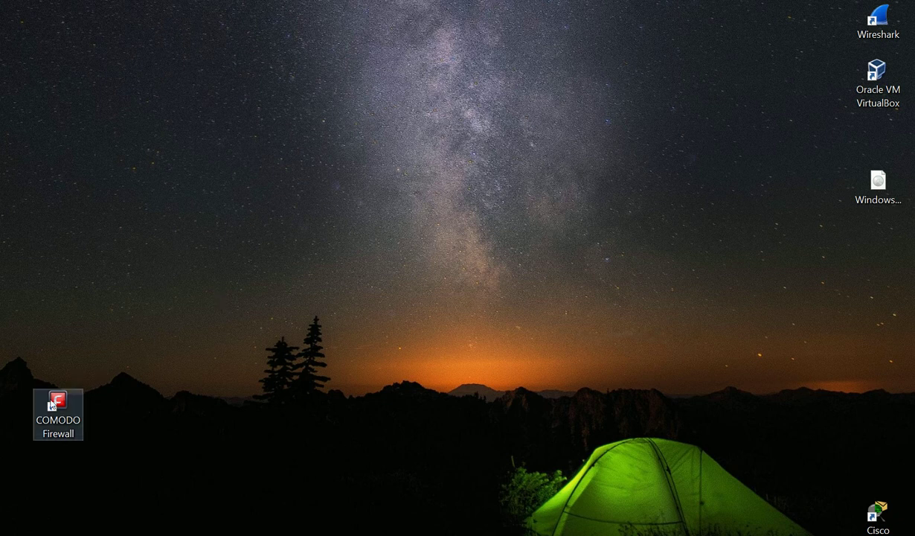
Launch COMODO Firewall from its desktop shortcut to reach the home screen
double_click(57, 401)
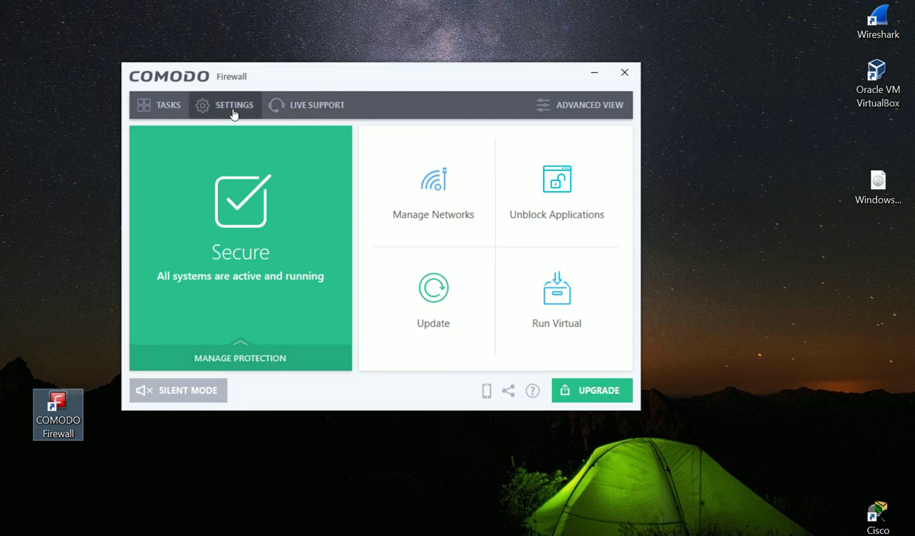
Open Advanced Settings and check the Language list, leaving English (United States) selected
left_click(233, 104)
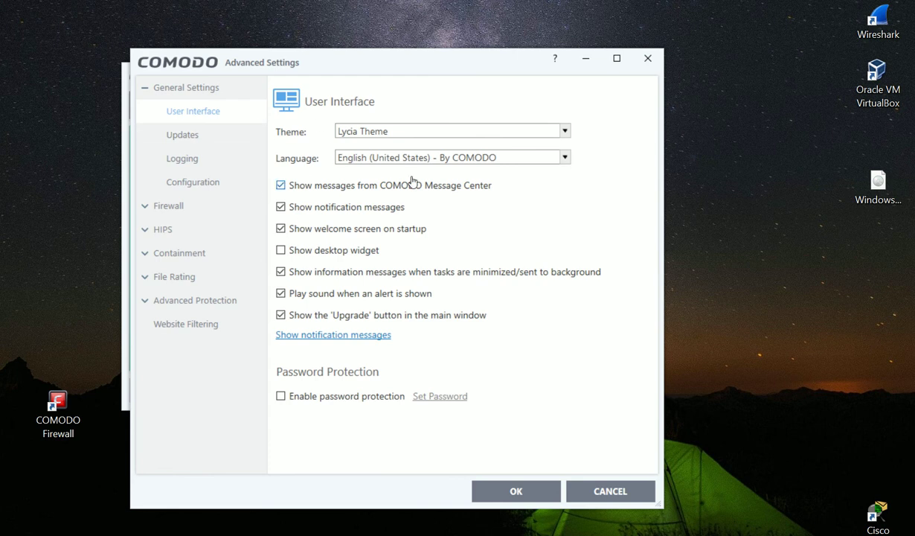
mouse_move(541, 154)
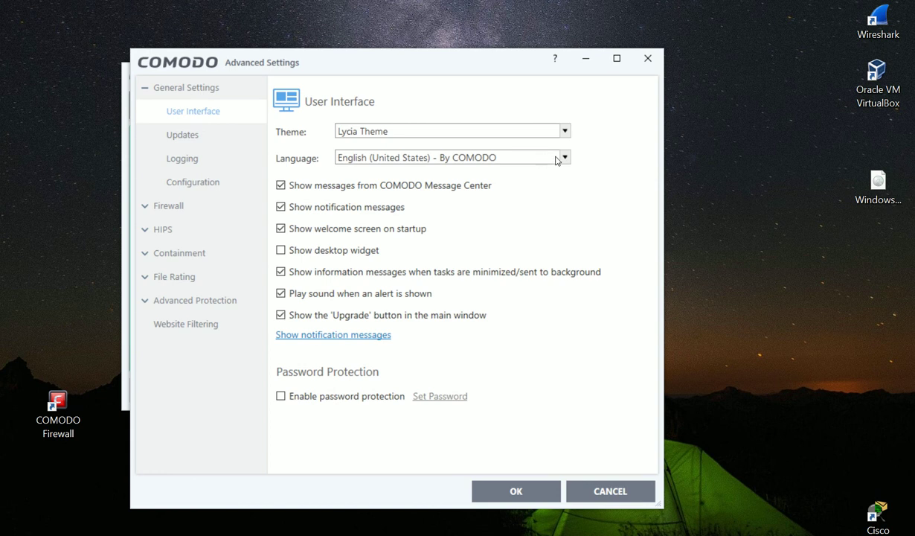
left_click(564, 158)
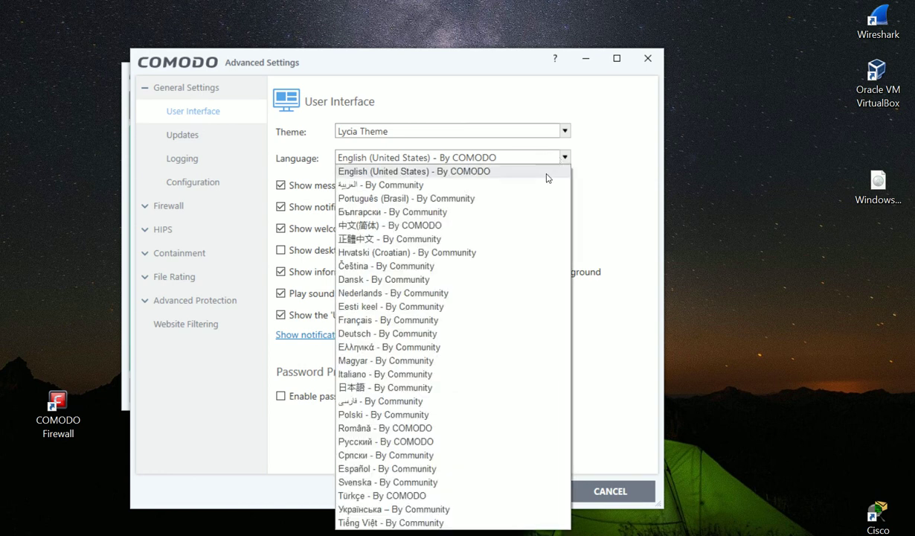
mouse_move(539, 173)
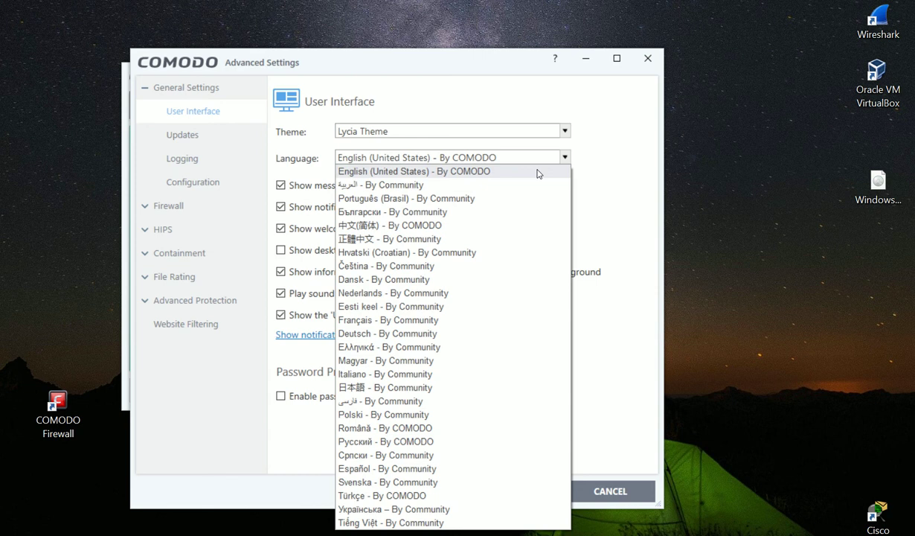
mouse_move(608, 178)
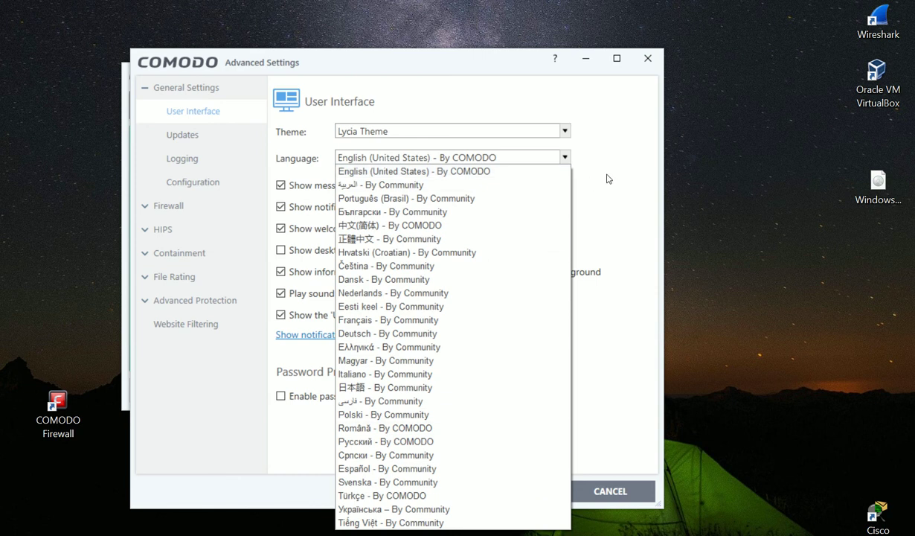
left_click(414, 172)
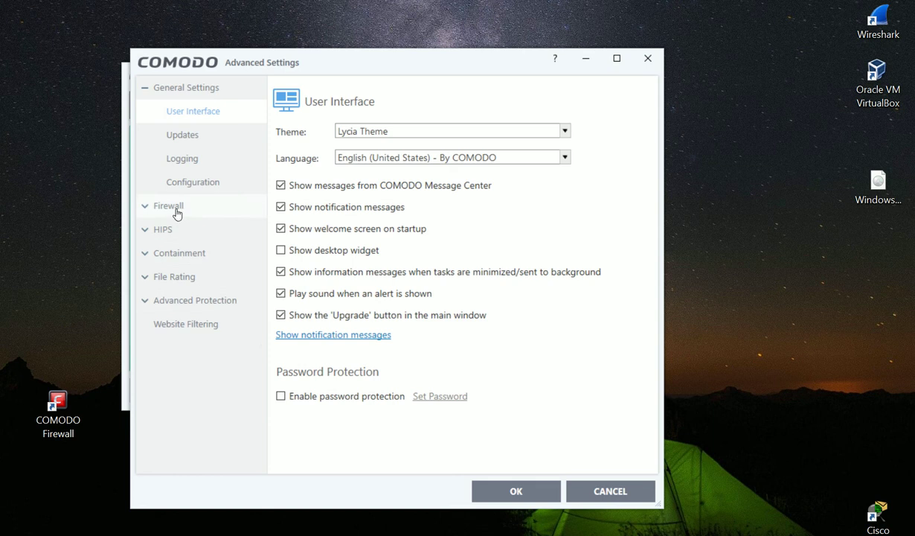
Expand the Firewall section and show the Global Rules page
left_click(167, 206)
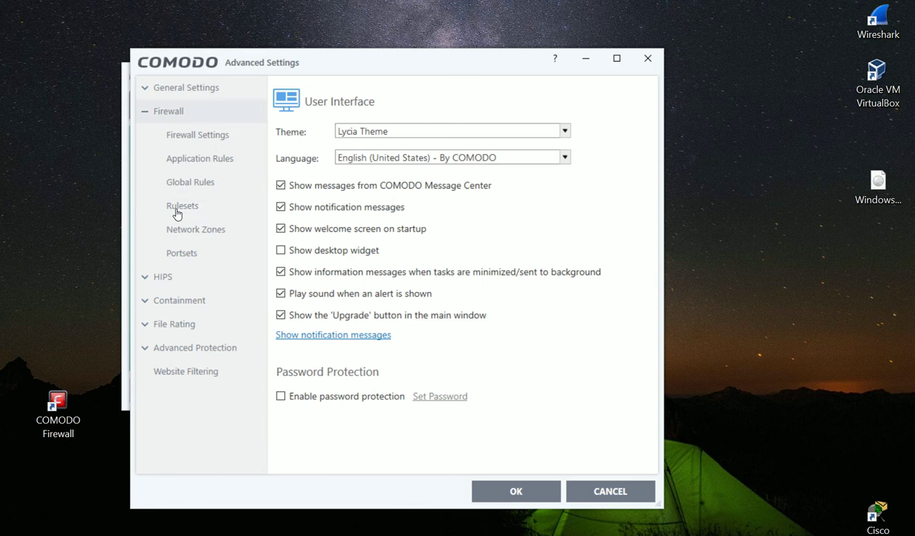
mouse_move(215, 186)
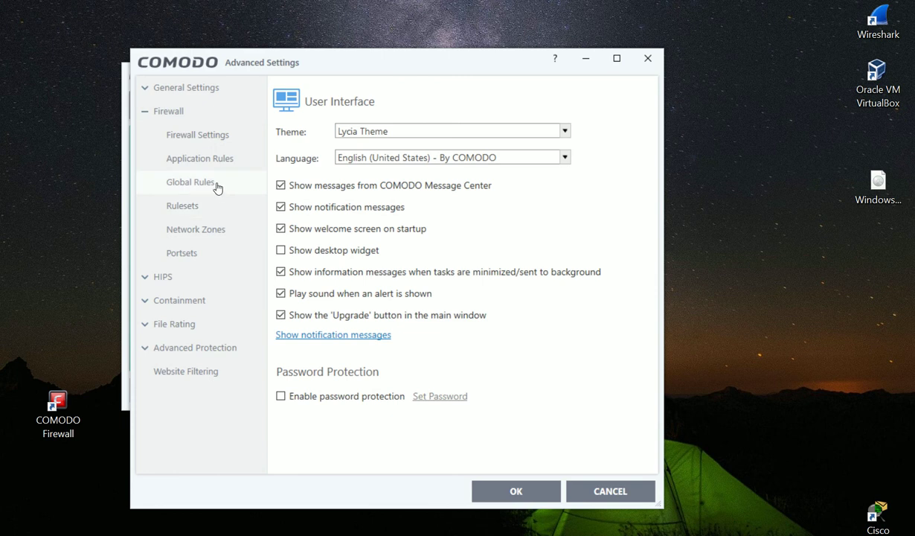
left_click(190, 182)
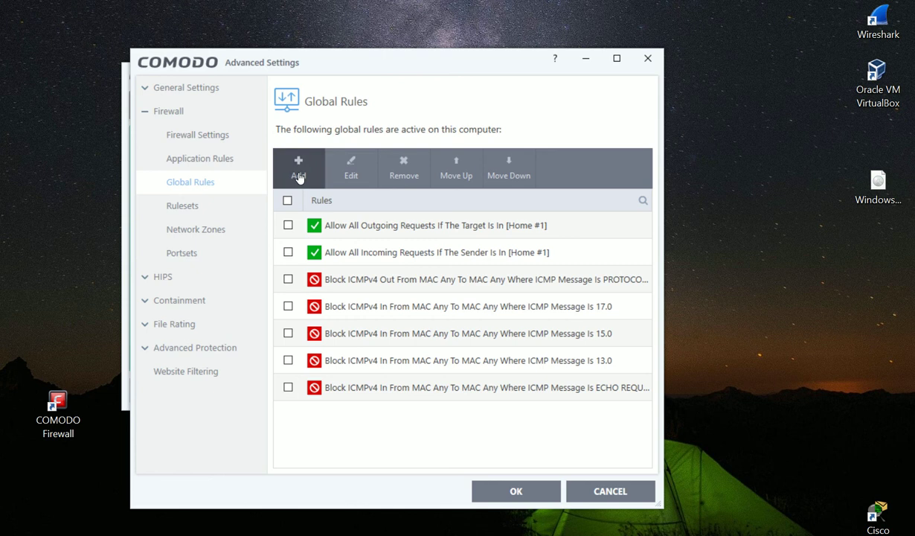
Draft a new global rule: TCP or UDP, described 'Block netbios in both directions'
left_click(298, 165)
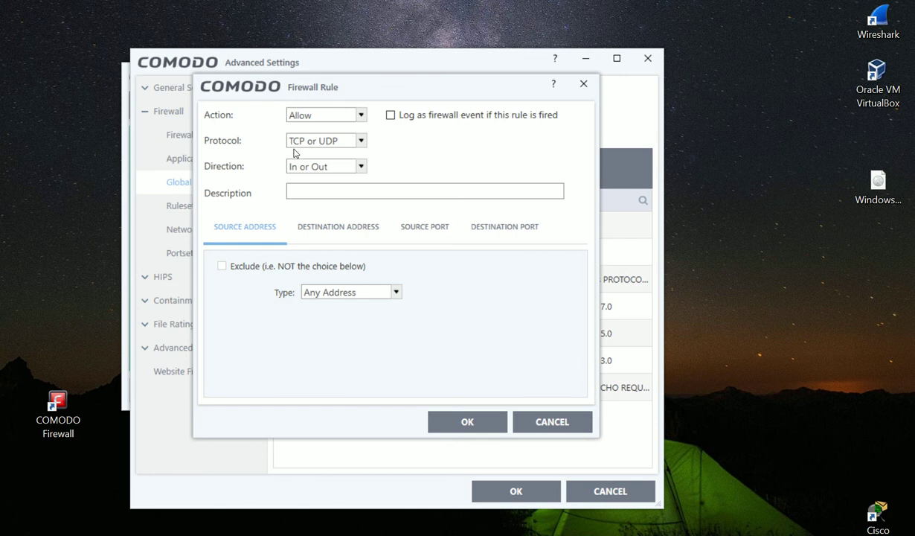
mouse_move(306, 153)
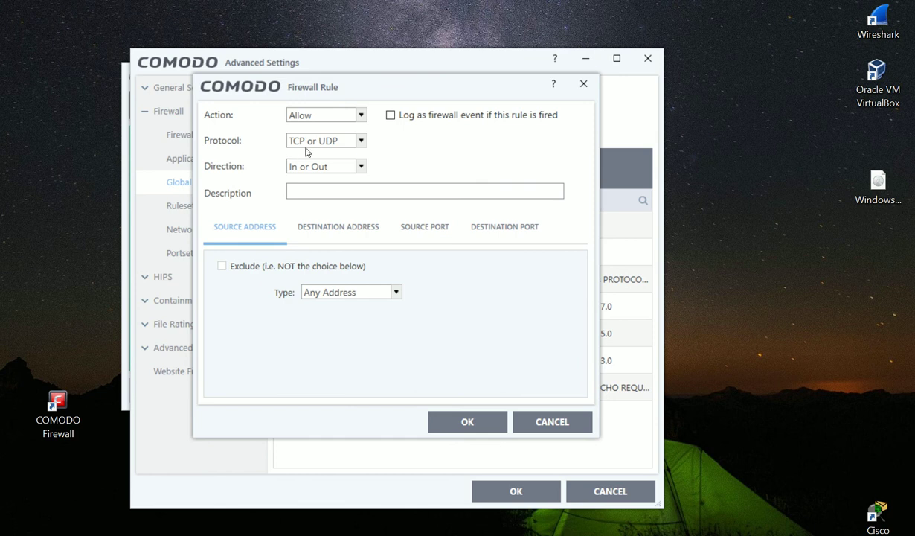
left_click(361, 140)
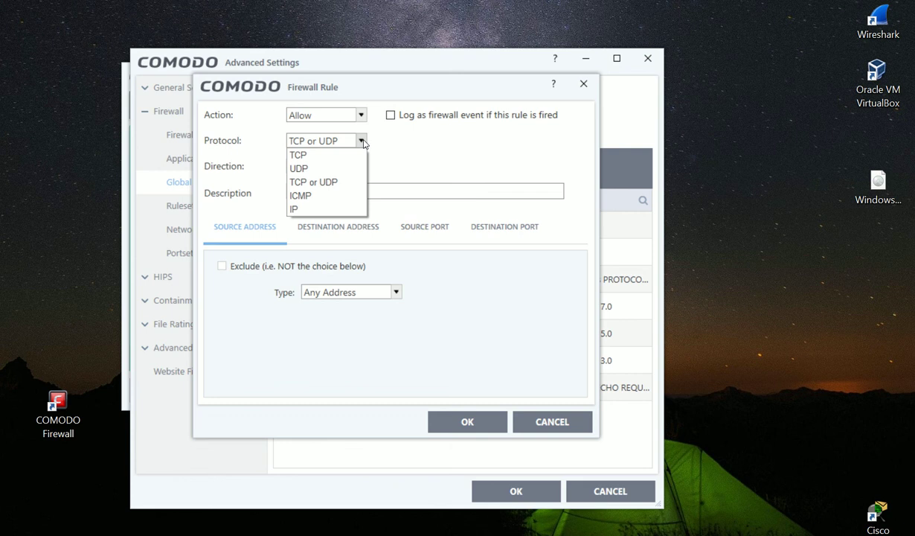
mouse_move(355, 148)
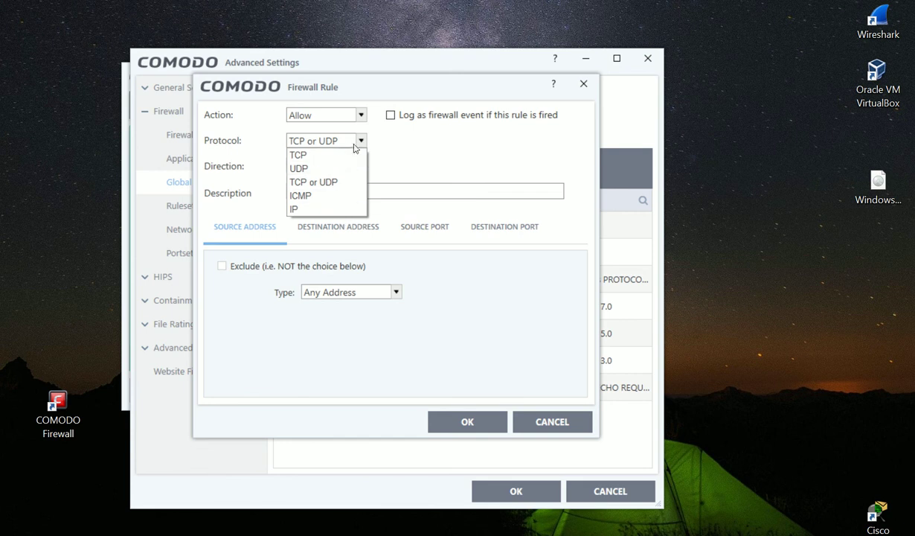
left_click(313, 182)
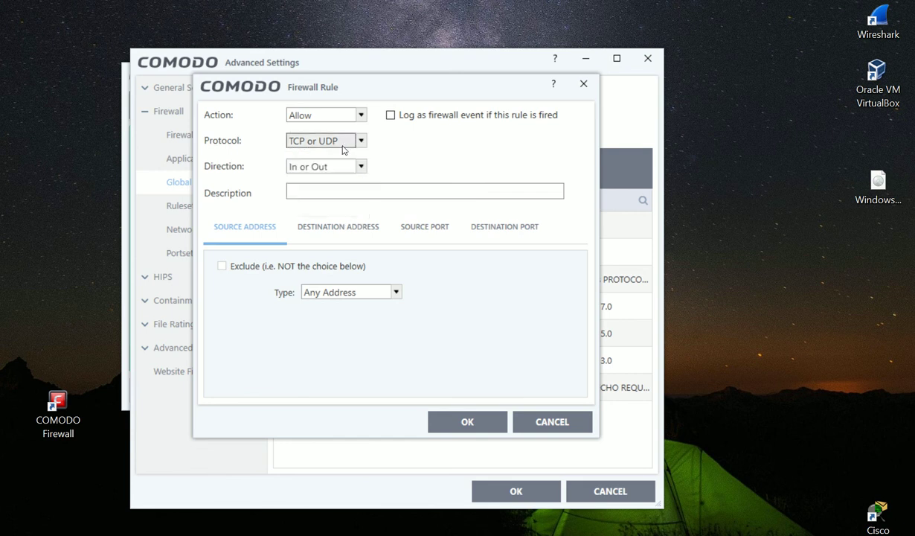
mouse_move(324, 175)
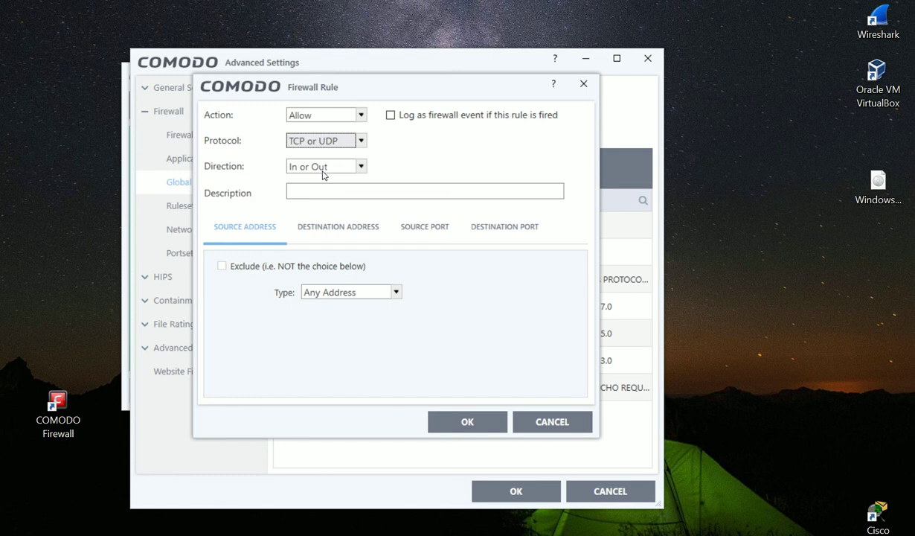
left_click(424, 190)
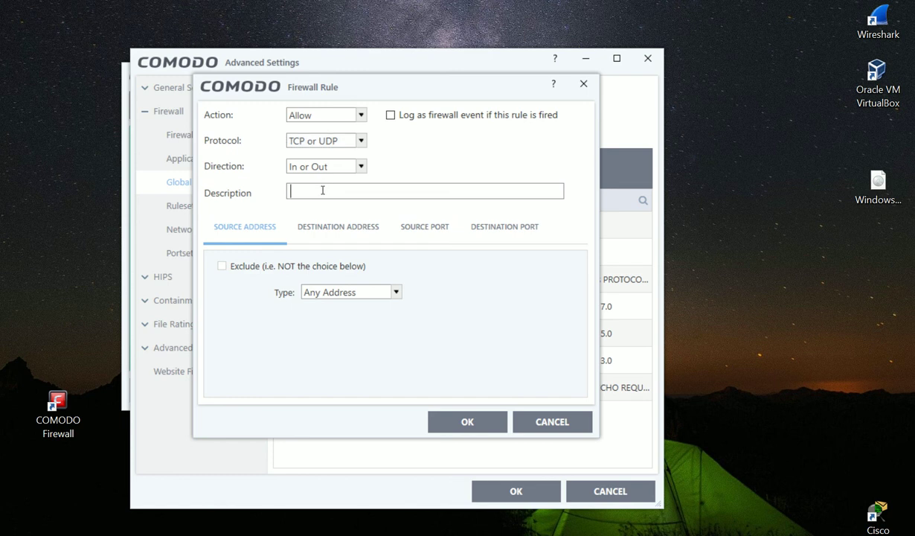
type("B")
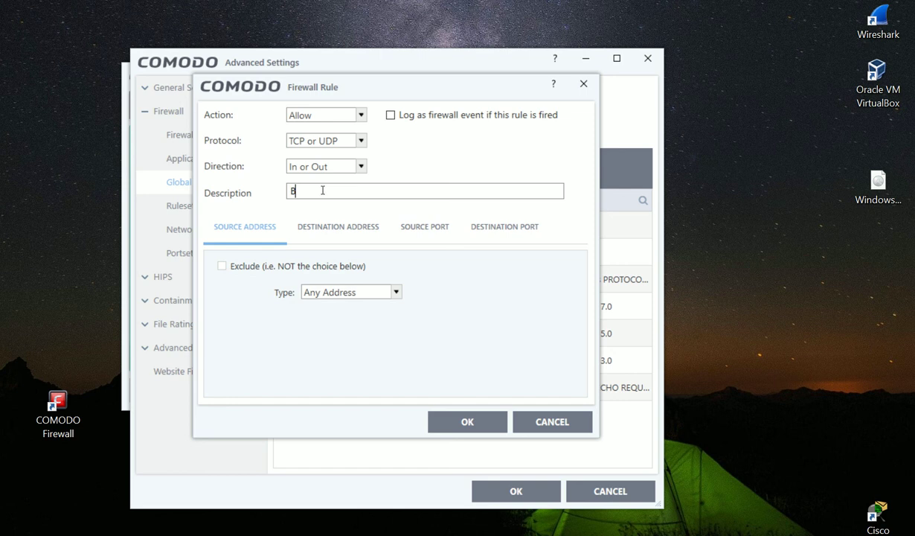
type("lock net")
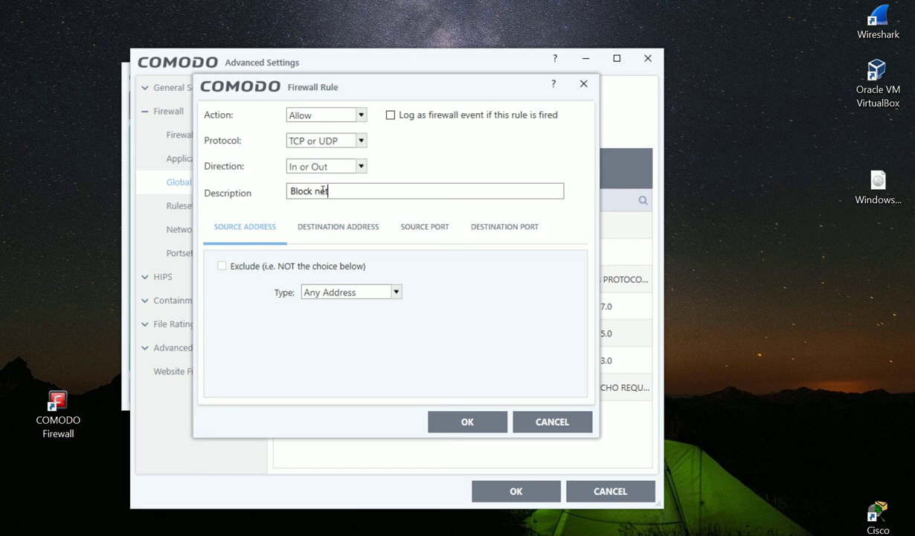
type("tbios in both direct")
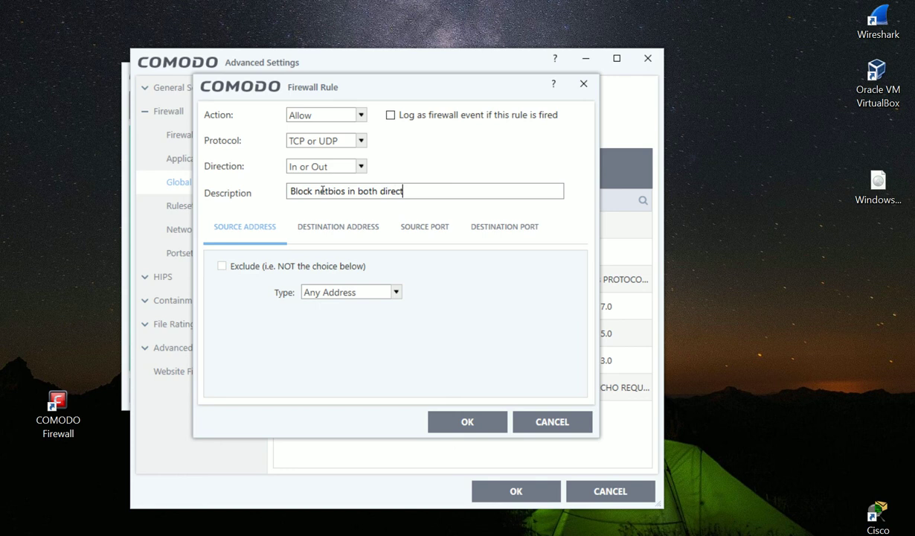
type("ions")
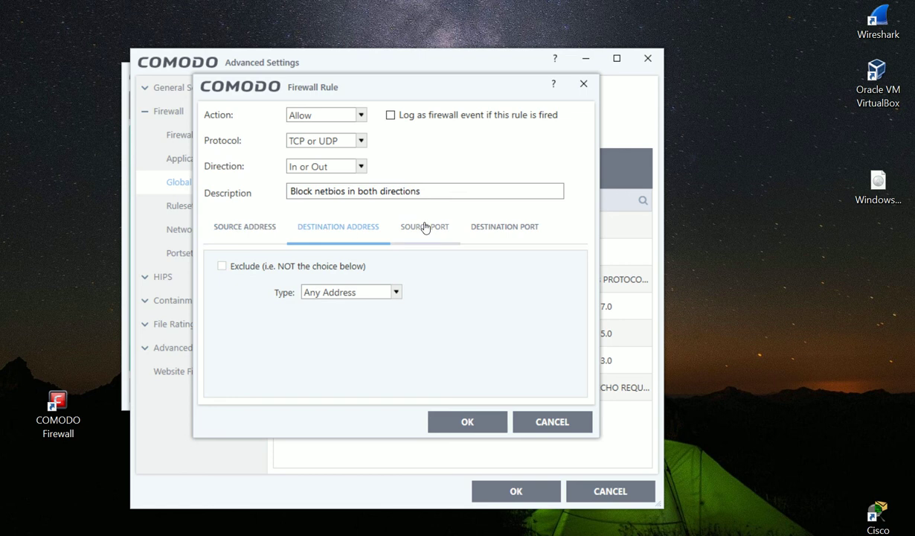
Set the rule's source port type to A Port Range, from 135 to 139
left_click(425, 226)
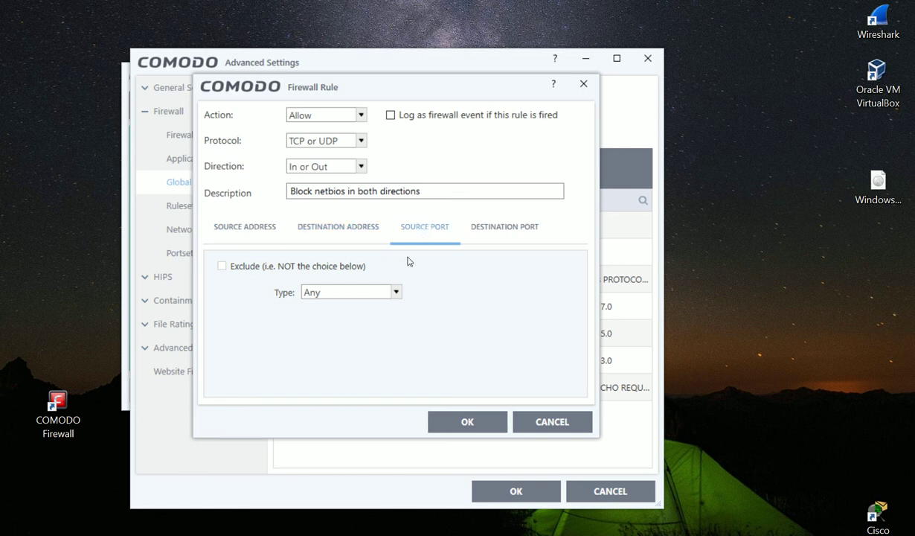
mouse_move(358, 297)
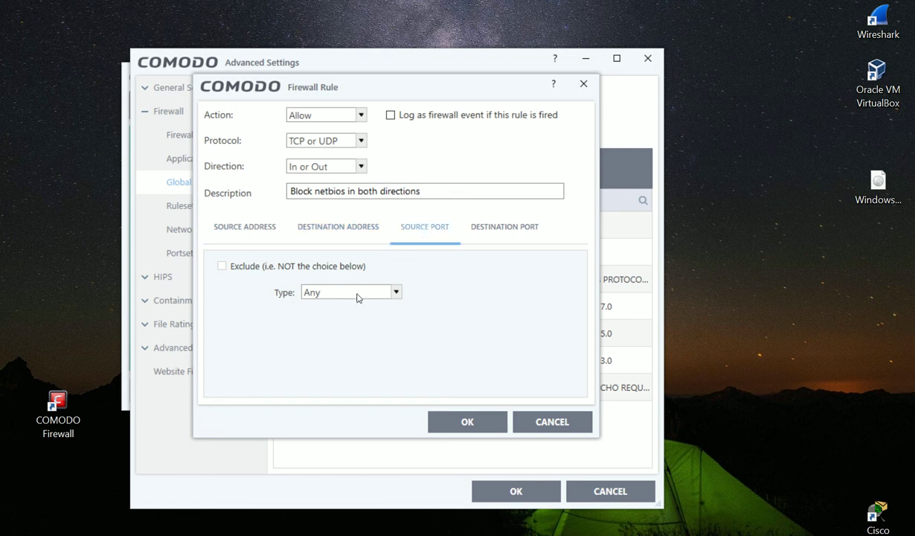
left_click(395, 291)
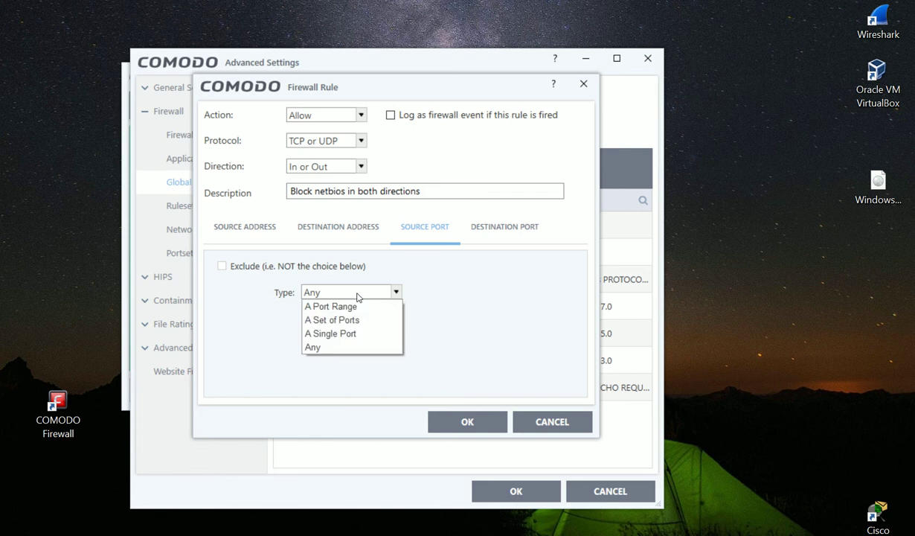
mouse_move(331, 306)
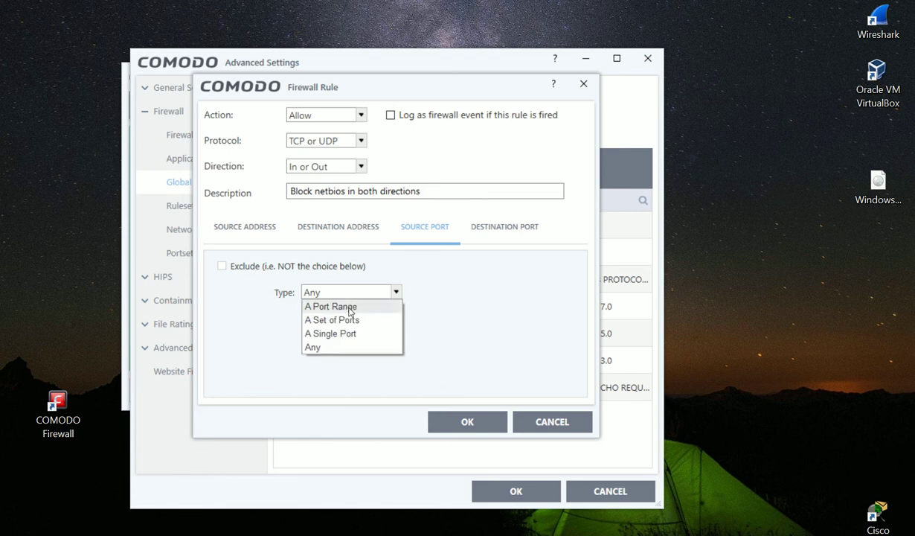
mouse_move(340, 311)
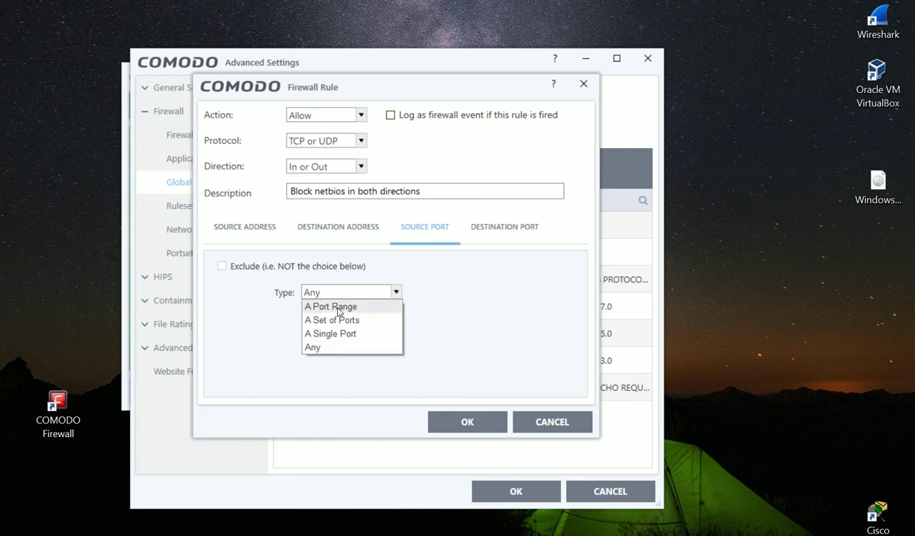
left_click(330, 306)
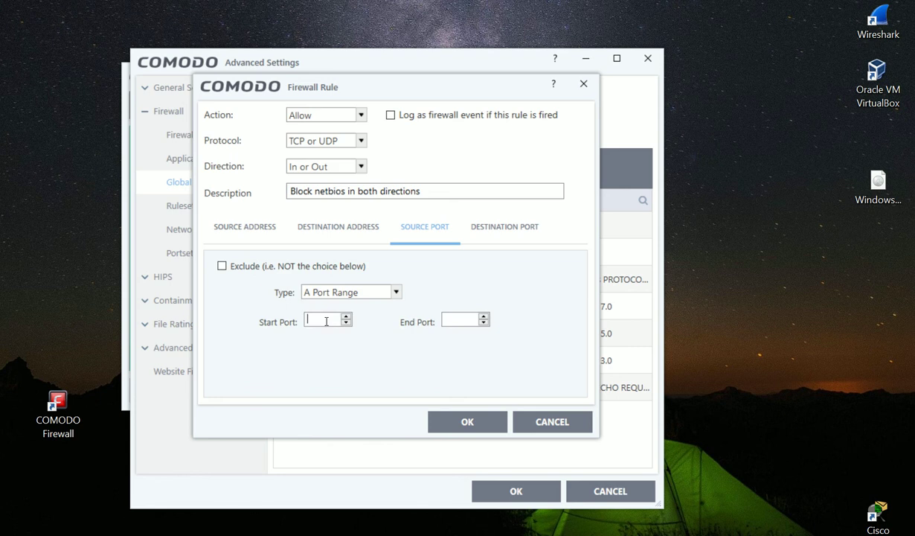
type("135")
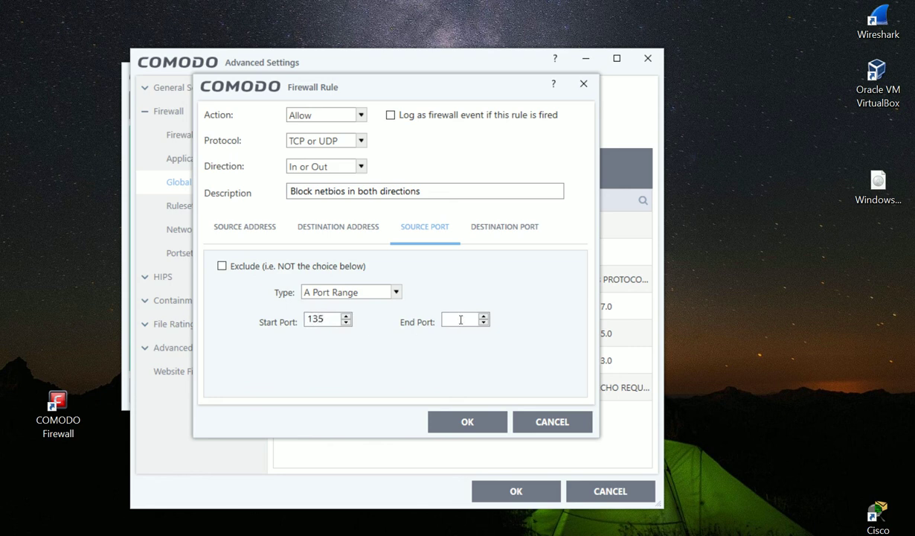
type("13")
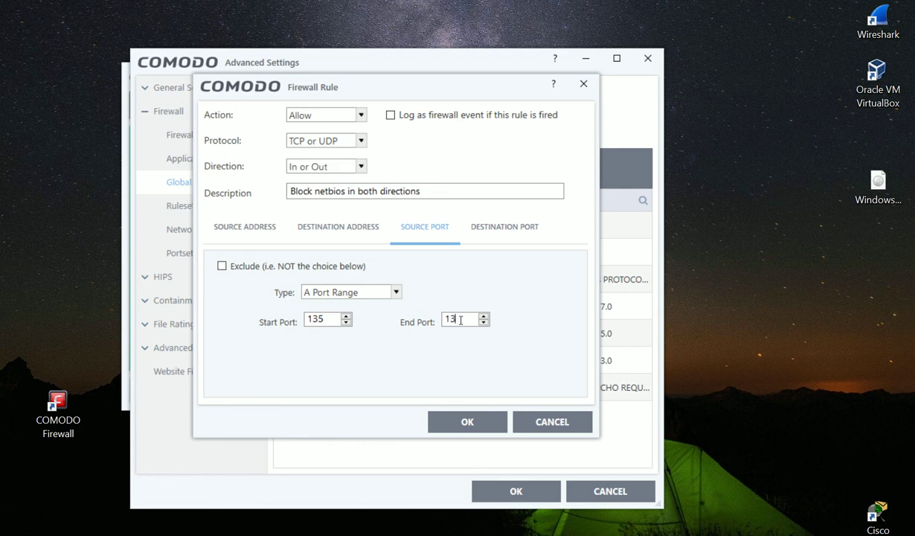
type("9")
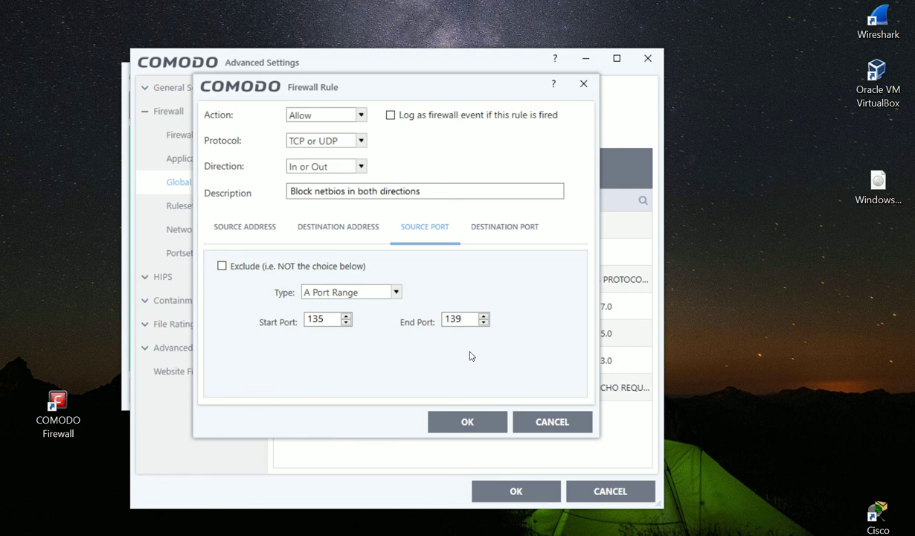
Save the netbios rule, then select it and move it up twice to the top
left_click(468, 421)
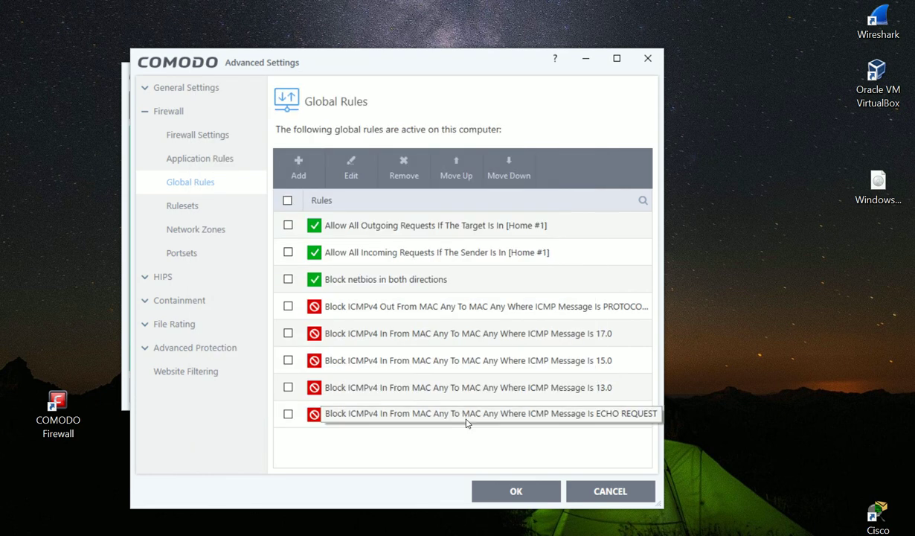
mouse_move(358, 236)
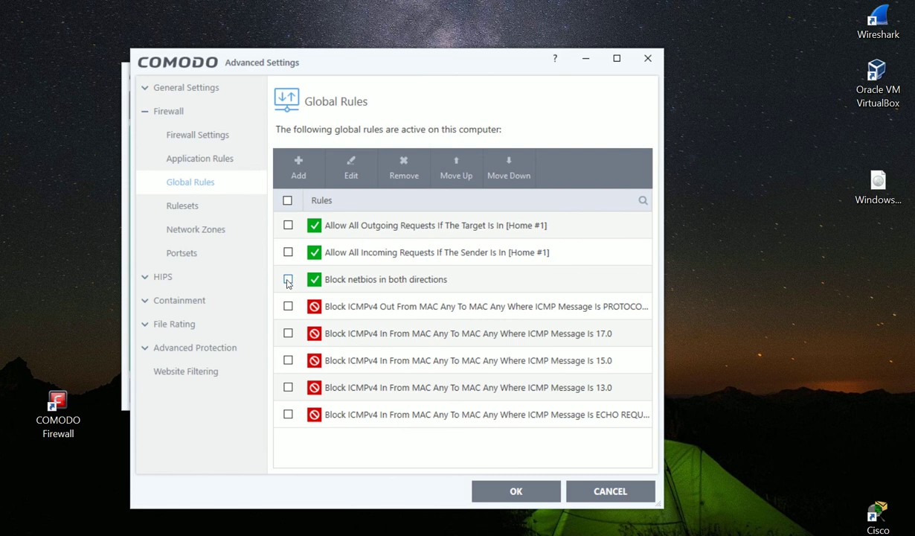
left_click(288, 279)
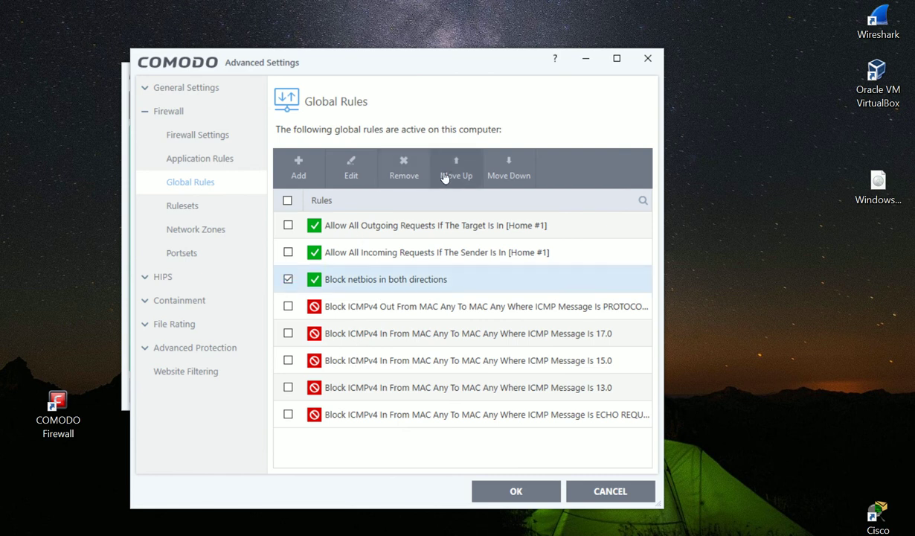
mouse_move(455, 183)
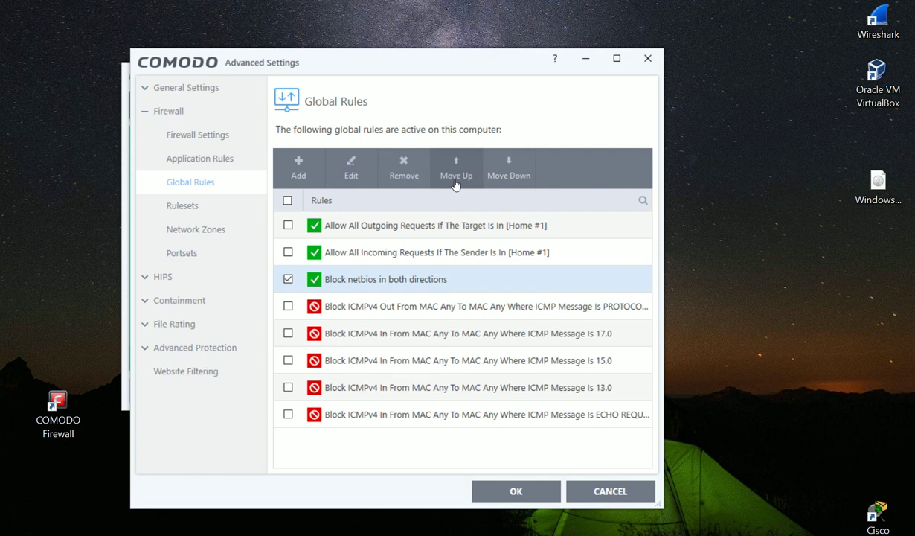
left_click(455, 168)
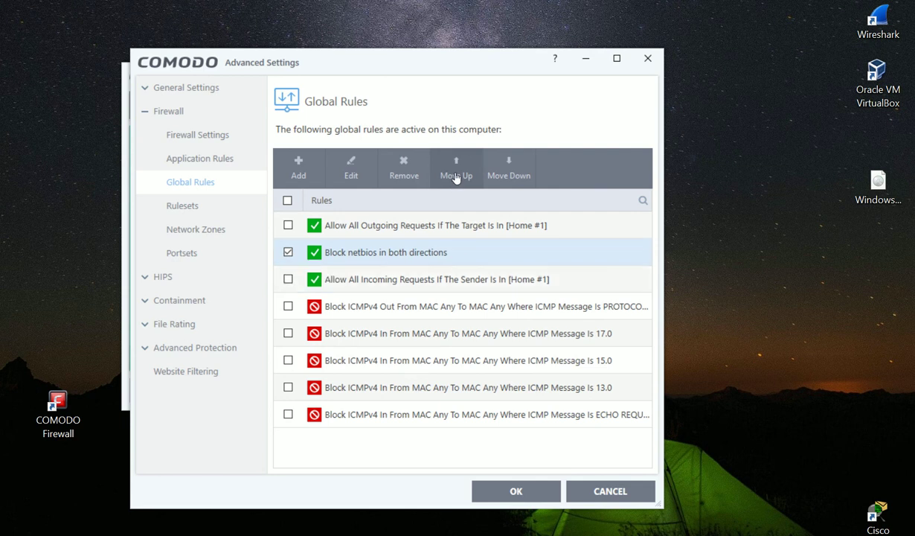
left_click(456, 167)
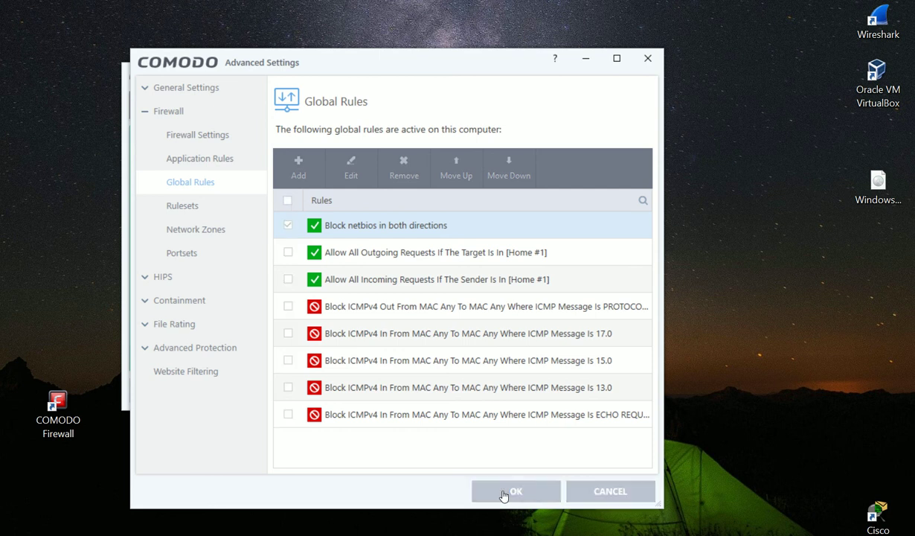
Confirm Advanced Settings with OK to apply the rules and return home
left_click(516, 491)
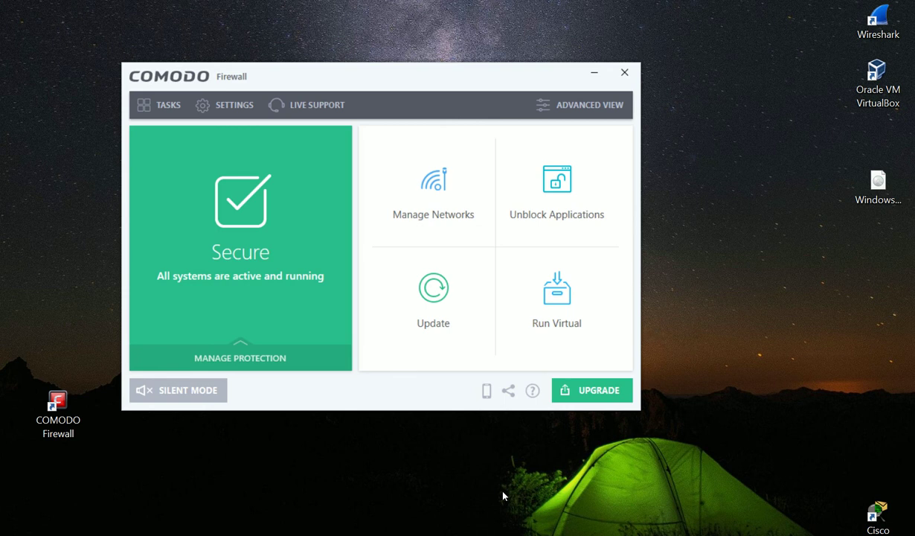
mouse_move(383, 395)
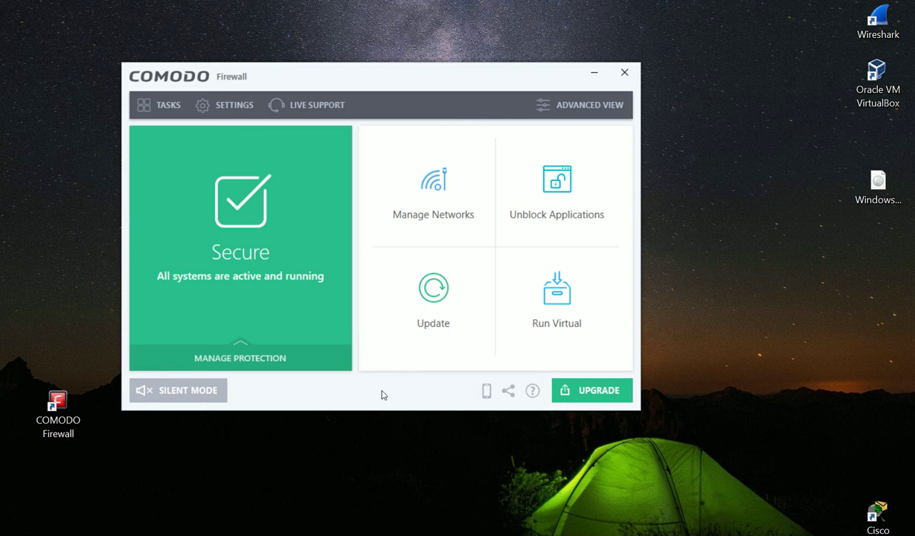